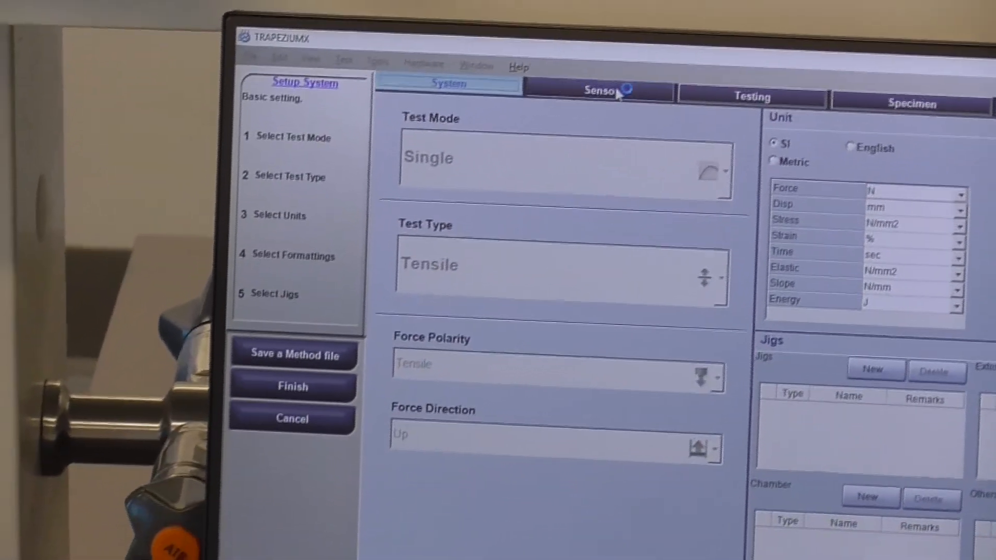
Step: Finish the method setup to return to the start screen showing 4.0 N force
left_click(597, 91)
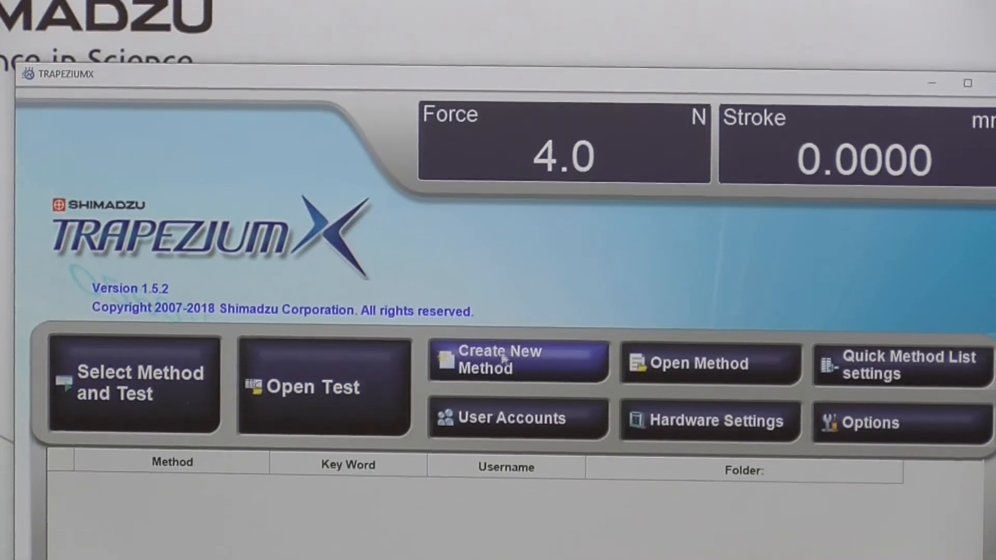
Step: Open Demo.xmak and review its Sensor and Extenso channel settings for TRViewX
left_click(709, 363)
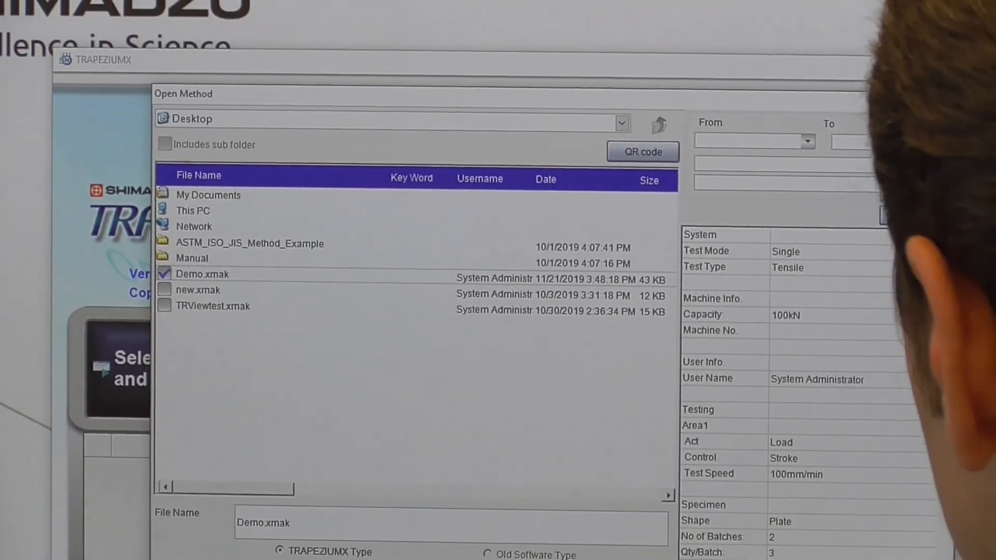
double_click(213, 273)
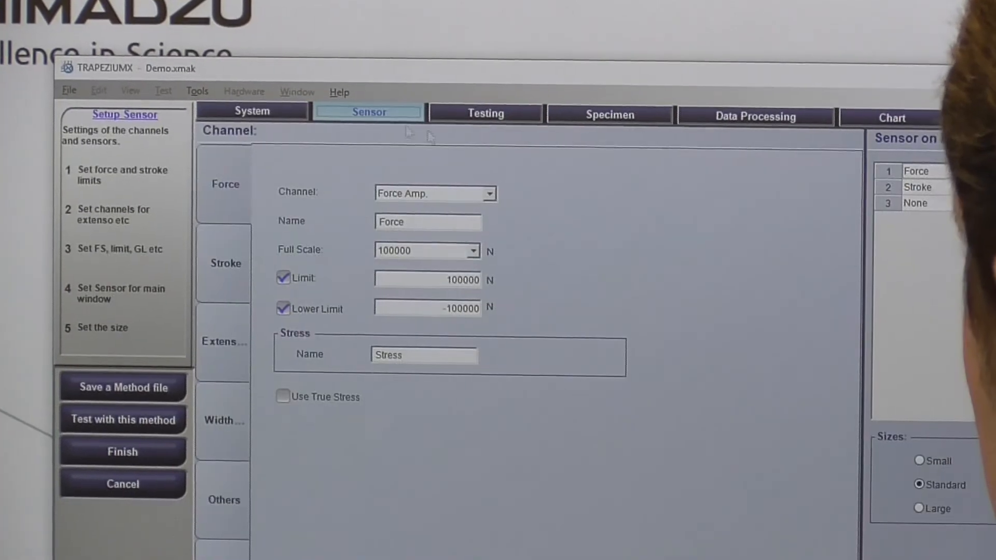
left_click(223, 342)
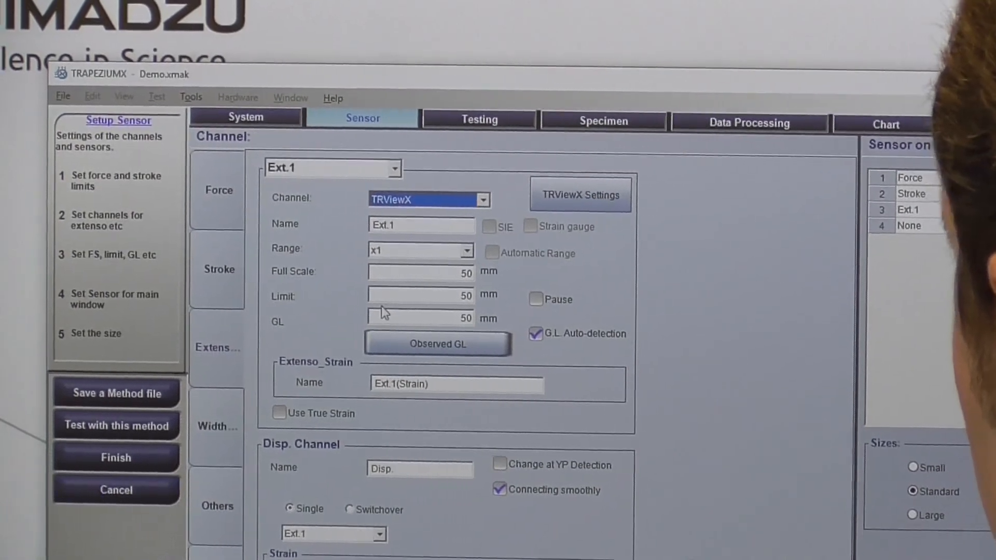
left_click(116, 426)
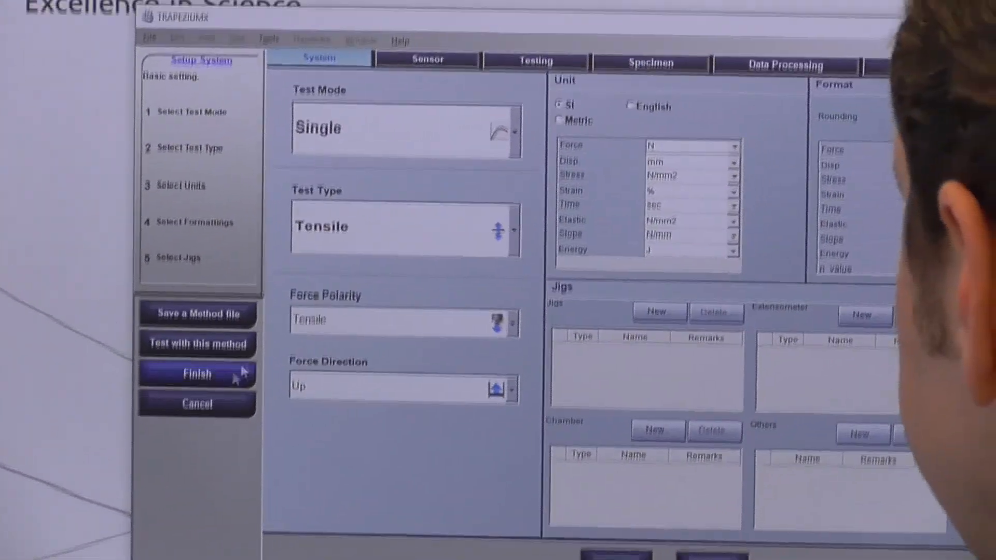
Step: Close the Demo method and open TRViewtest.xmak from the method file list
left_click(196, 374)
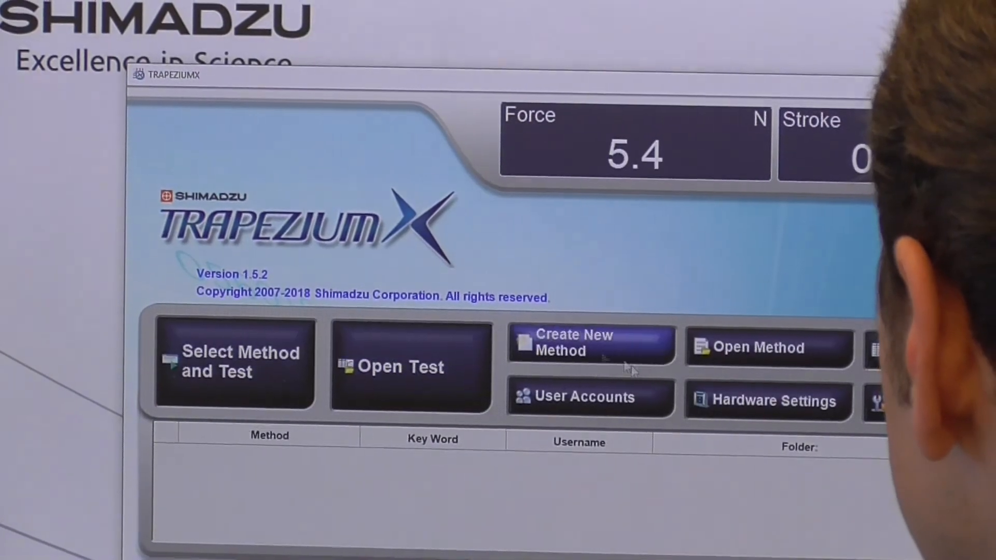
left_click(758, 347)
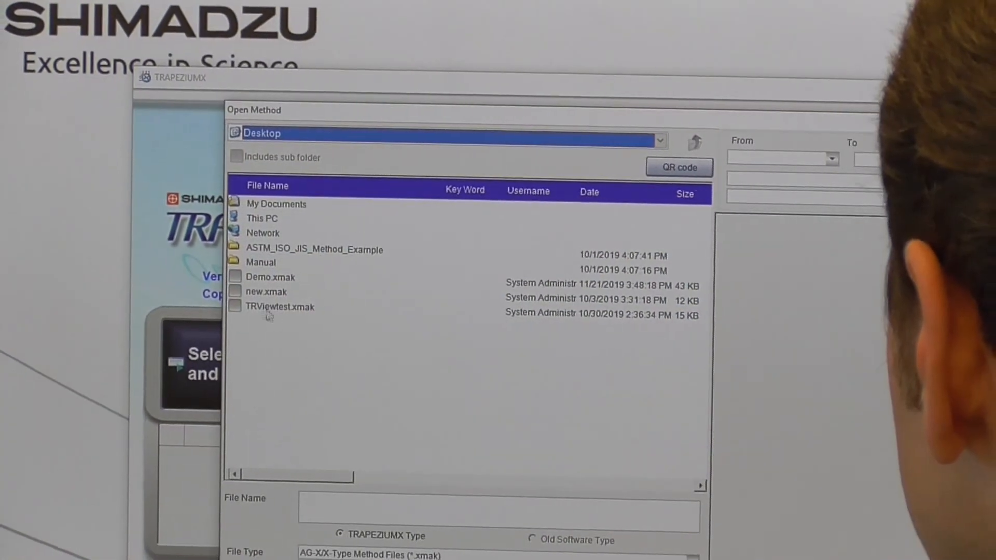
left_click(271, 276)
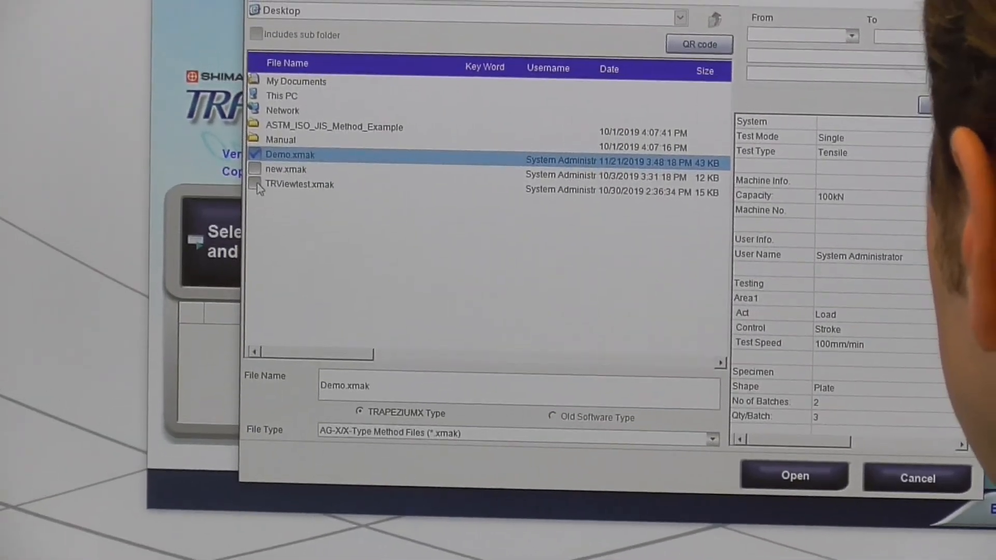
left_click(918, 478)
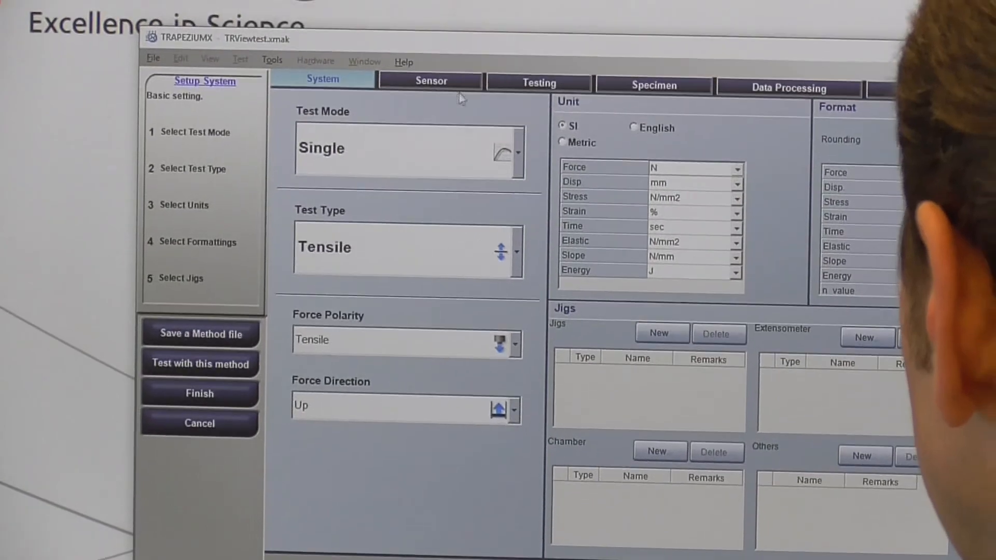
Step: Start testing with TRViewtest and acknowledge the Outbox not connected warning
left_click(538, 83)
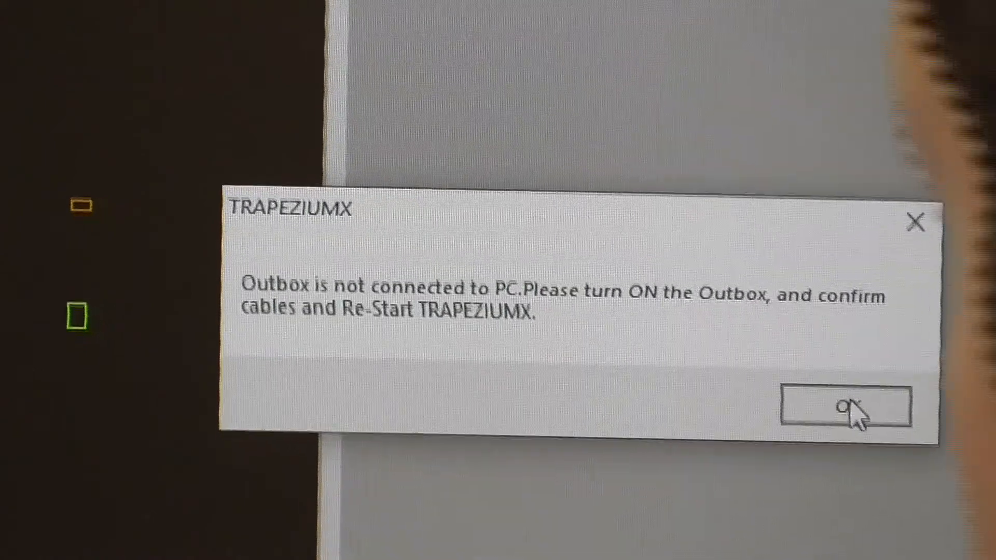
left_click(845, 410)
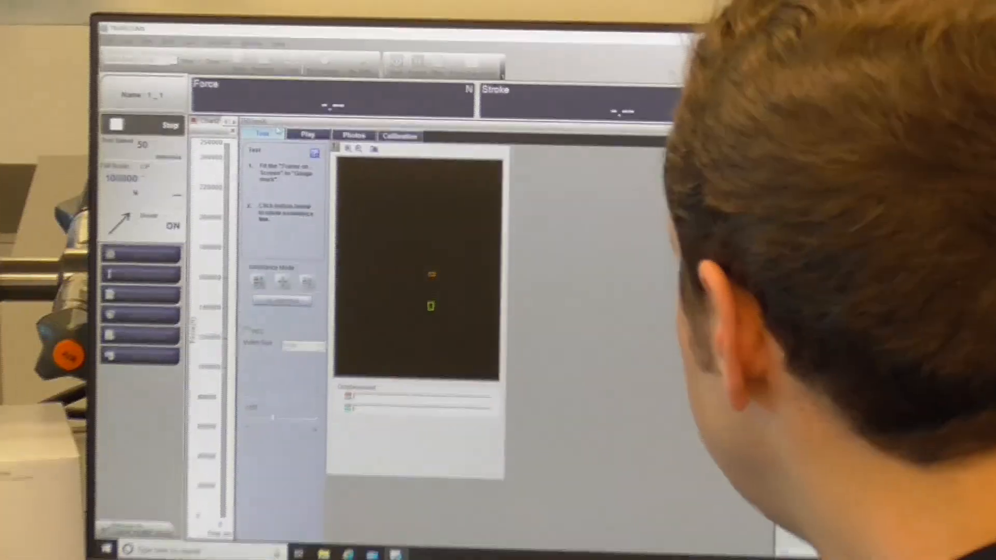